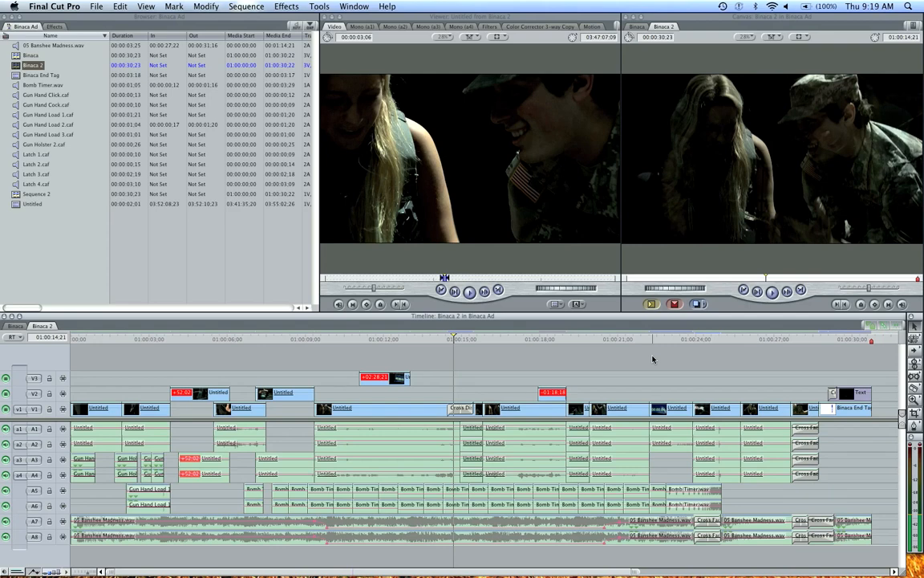
mouse_move(531, 356)
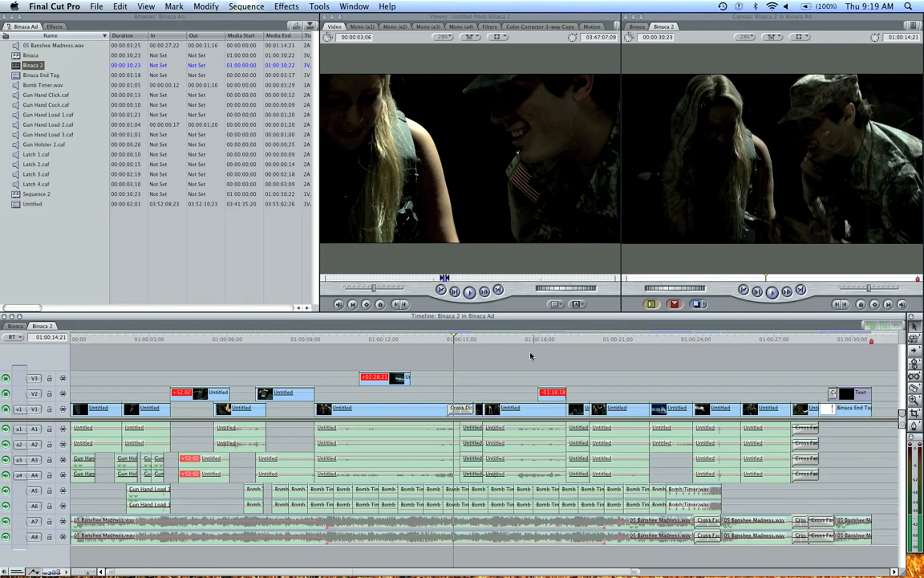
mouse_move(489, 362)
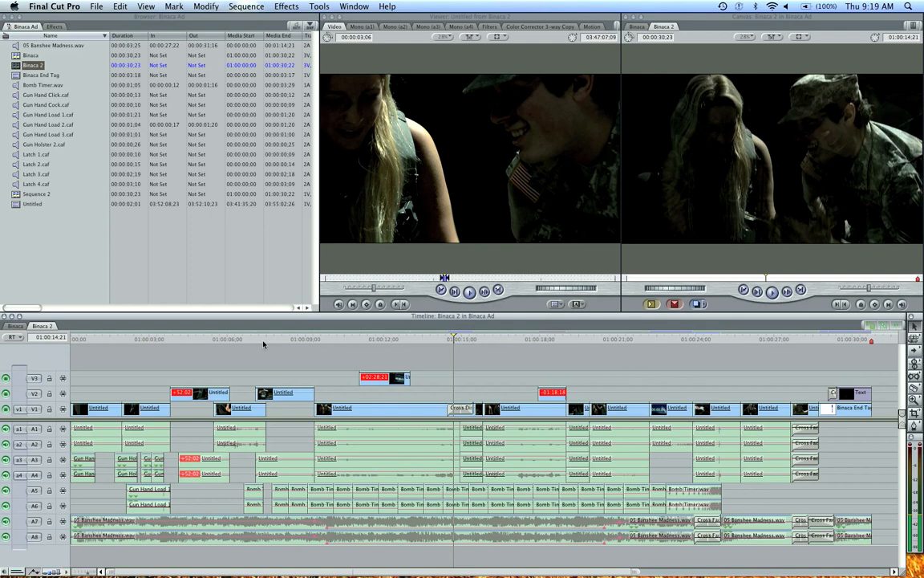
mouse_move(315, 340)
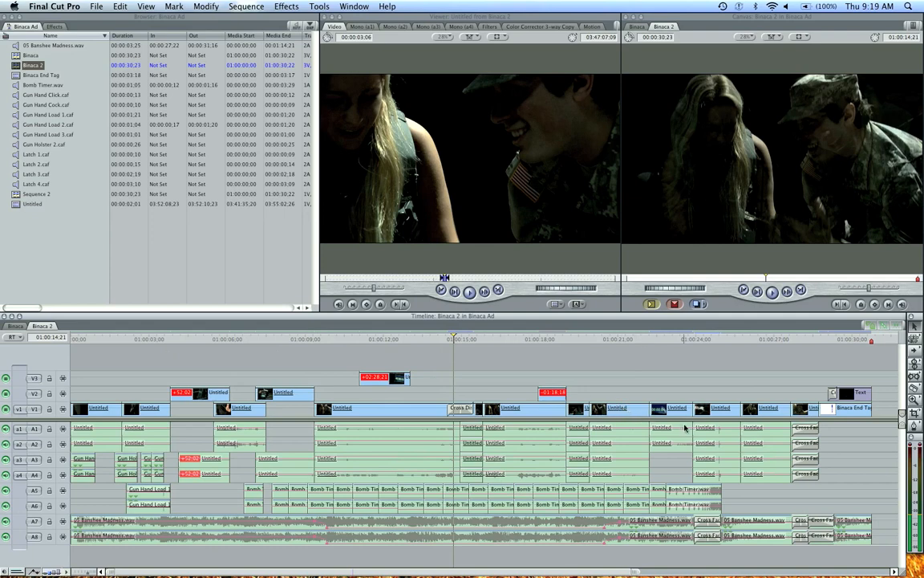
mouse_move(600, 335)
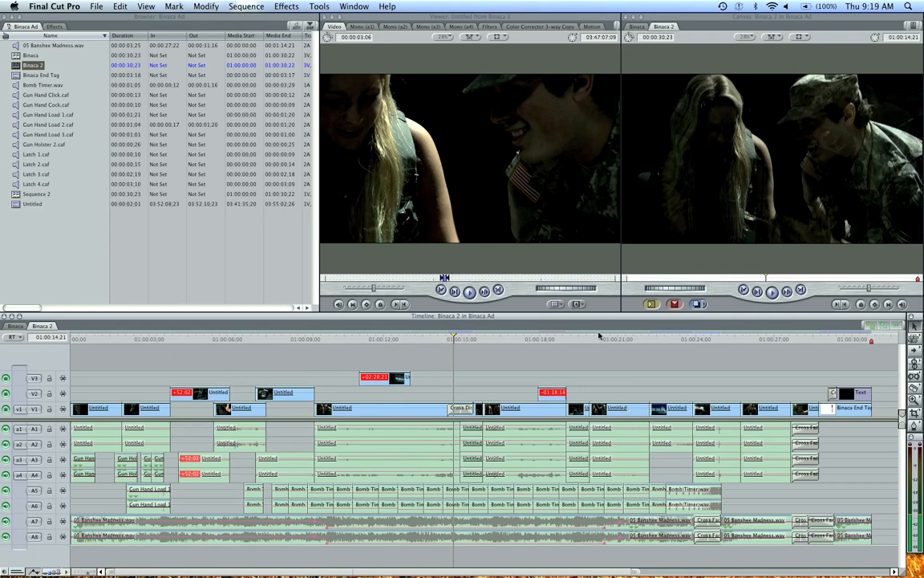
mouse_move(583, 382)
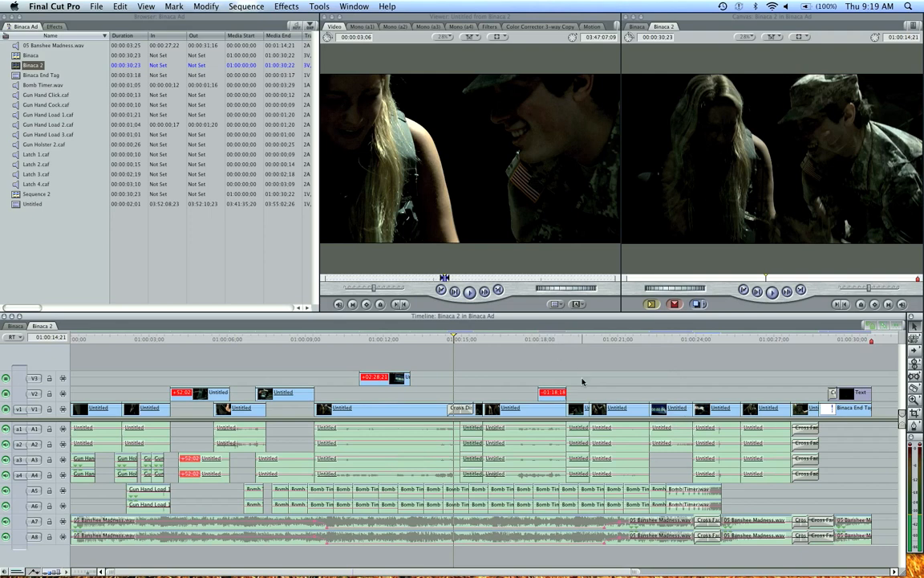
mouse_move(681, 351)
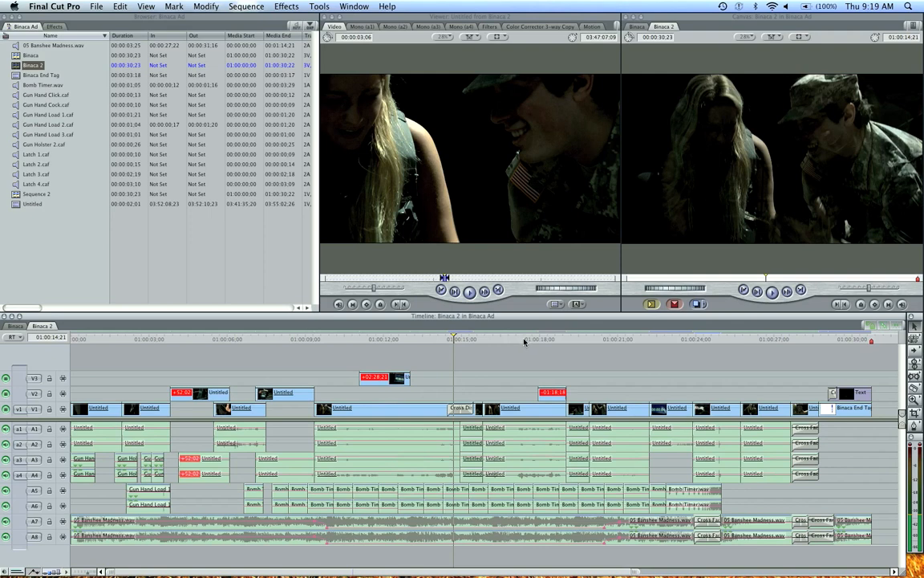
- Select the V1 clip near 01:00:17 and show its Color Corrector 3-way controls
left_click(523, 408)
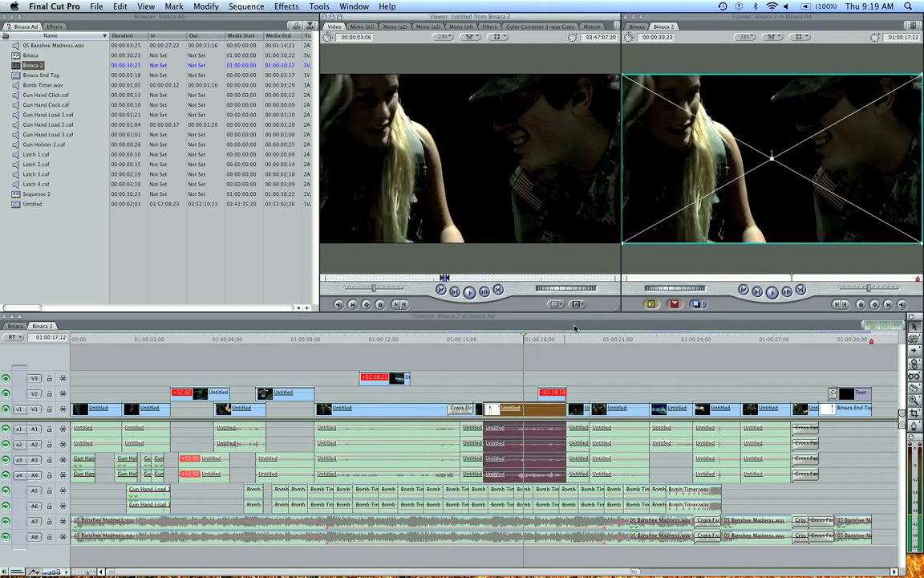
left_click(540, 26)
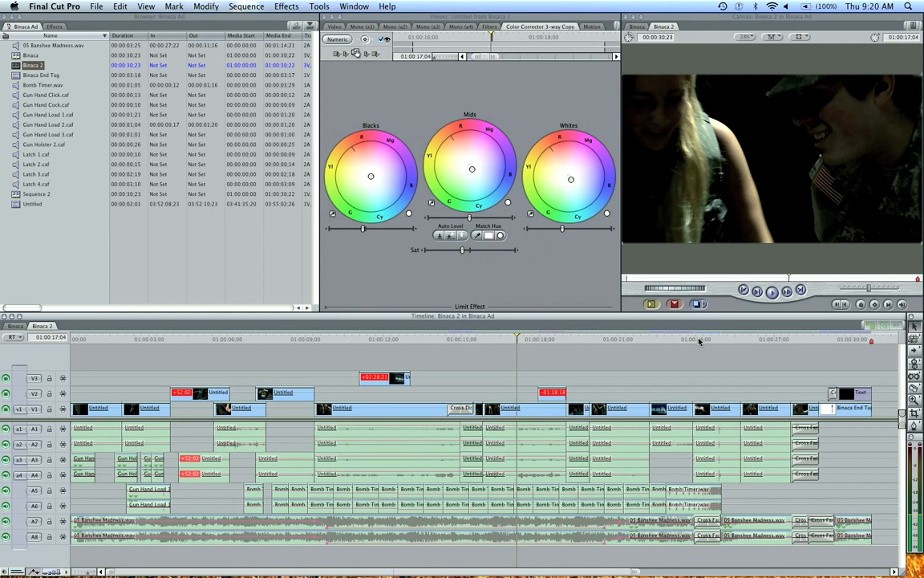
- Move the playhead to 01:00:22:28 to show the countdown clip reading 00:00:03
left_click(666, 339)
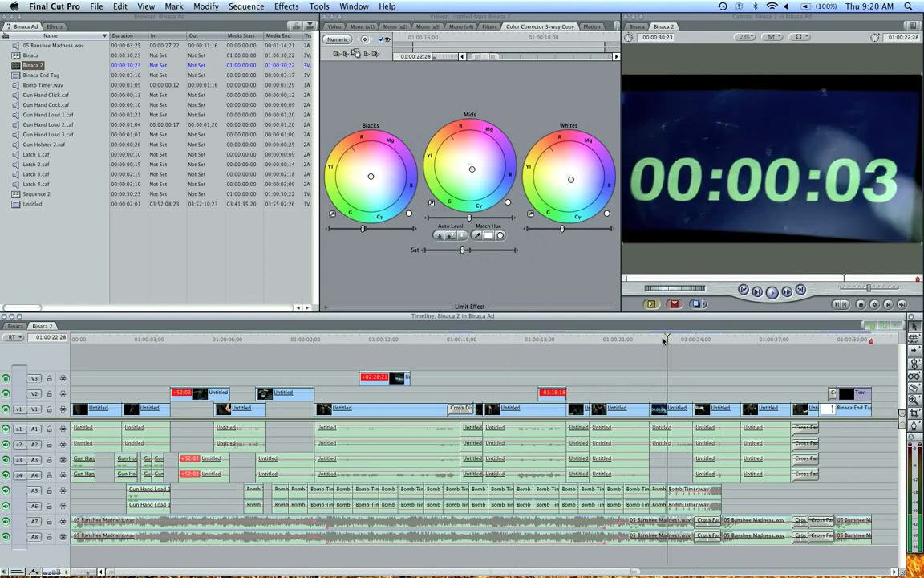
mouse_move(630, 343)
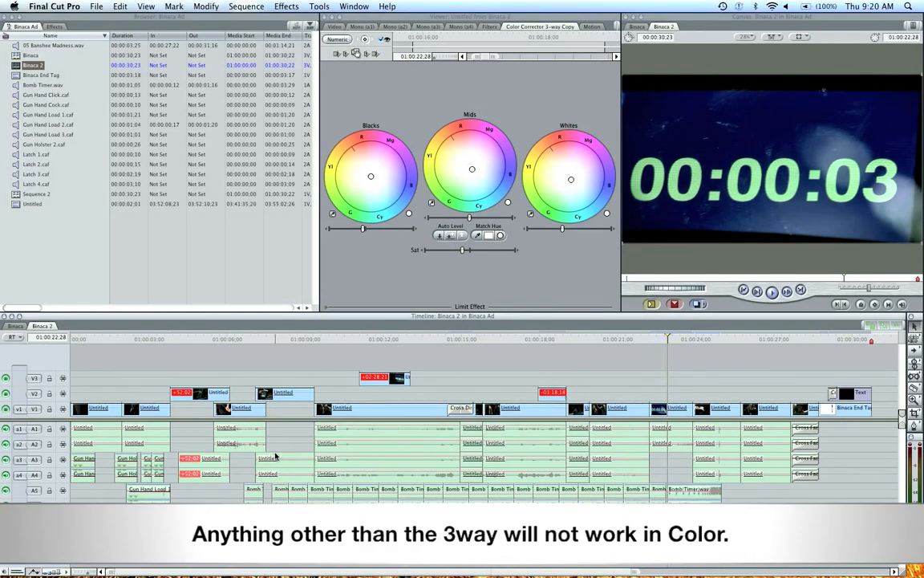
mouse_move(360, 418)
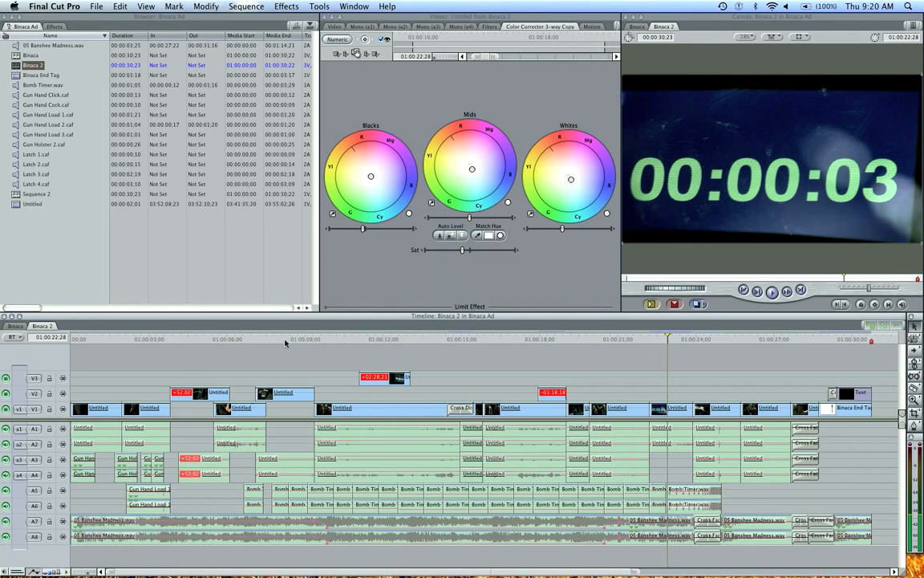
mouse_move(300, 362)
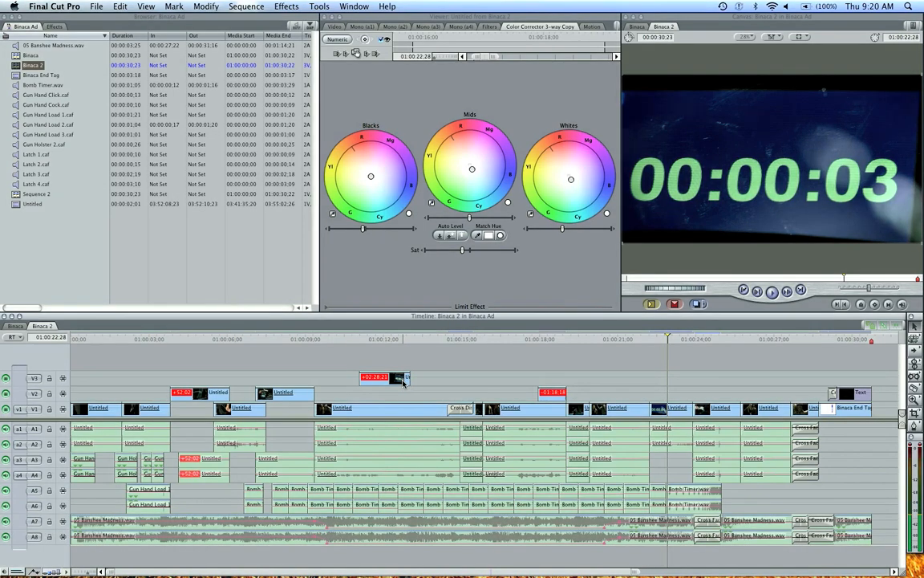
mouse_move(226, 346)
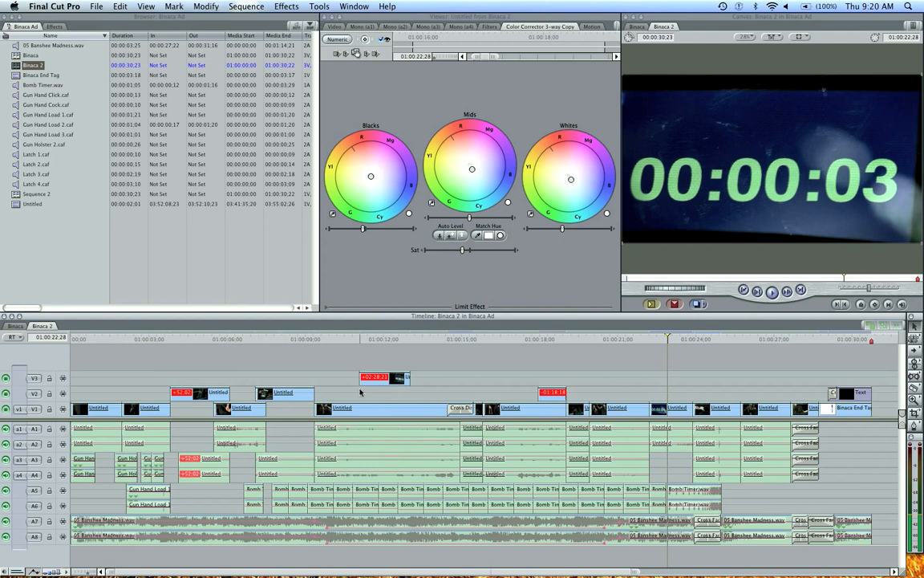
mouse_move(339, 372)
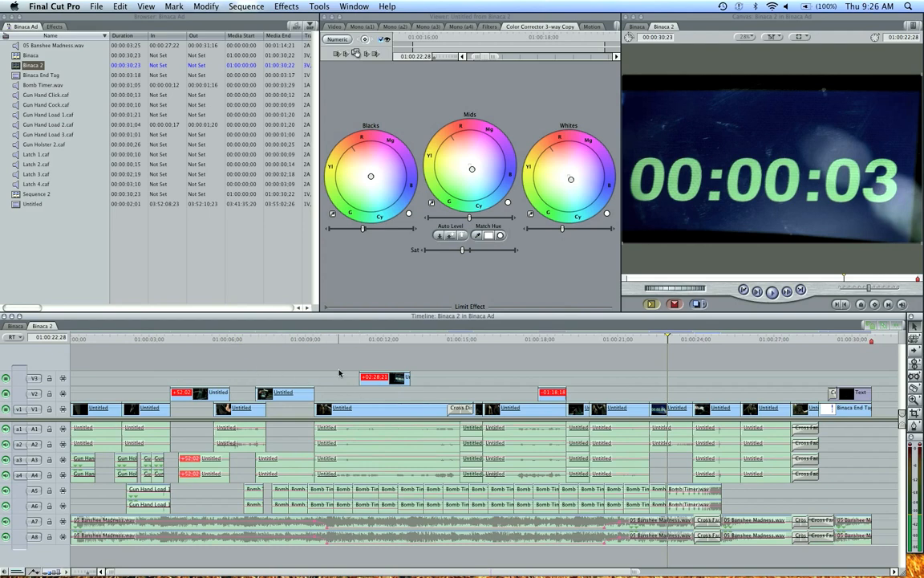
mouse_move(364, 338)
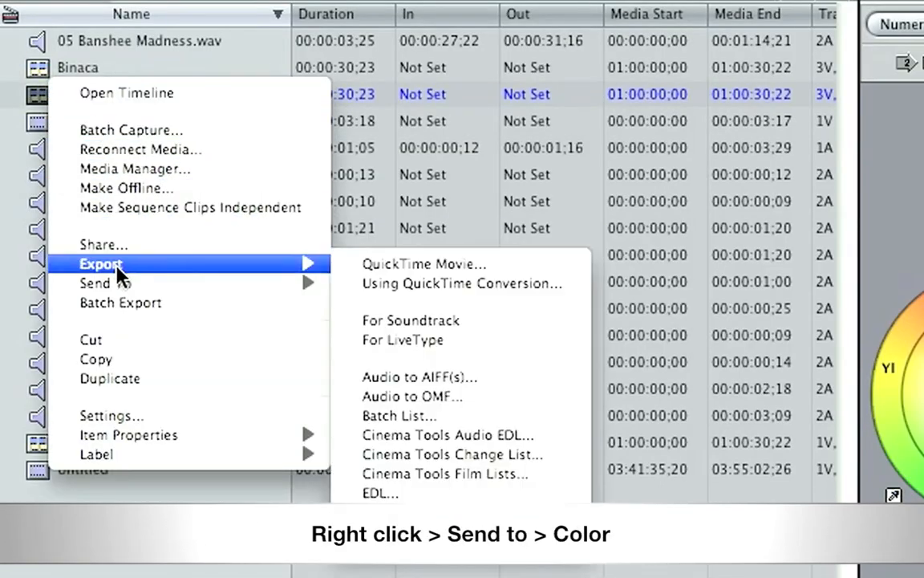
mouse_move(105, 283)
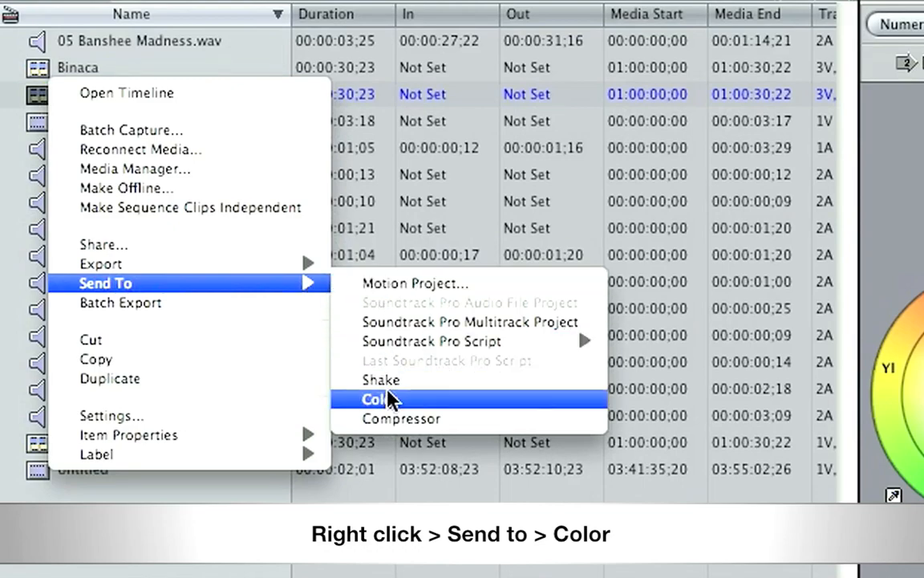
- Send the Binaca 2 sequence to Color, keeping the project name Binaca 2
left_click(372, 399)
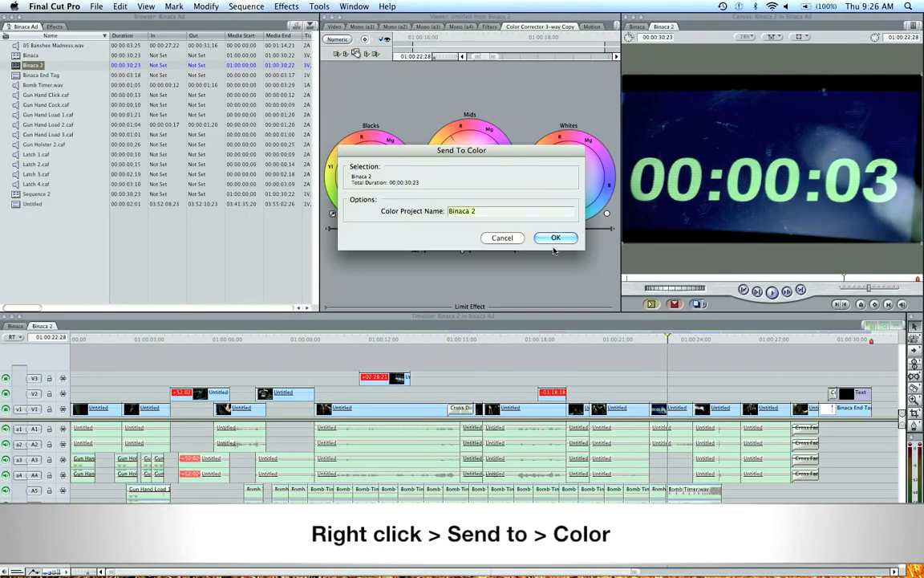
left_click(555, 238)
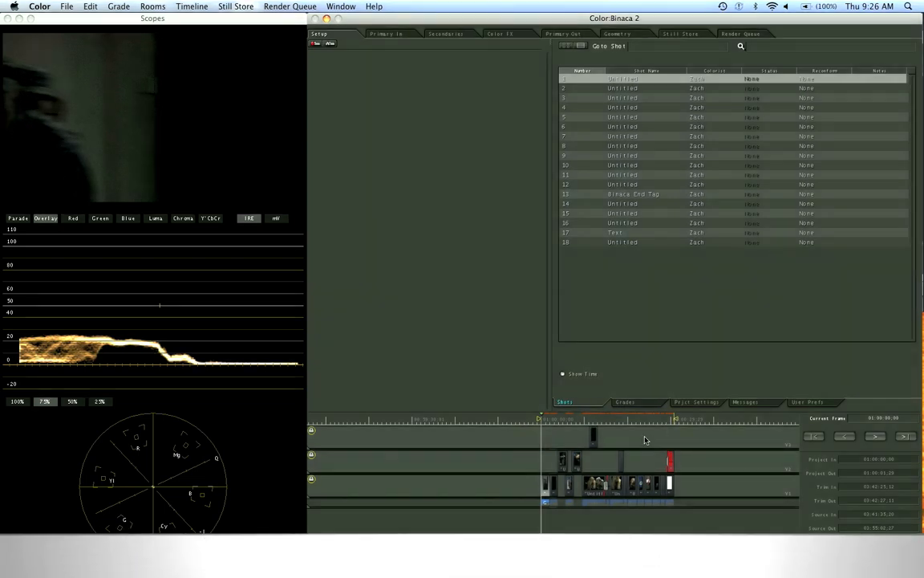
key("shift+z")
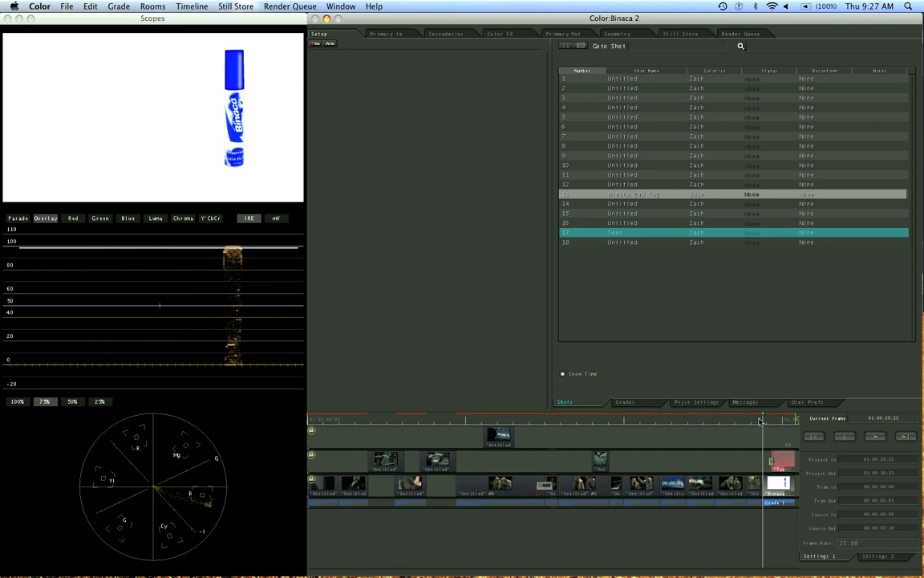
left_click(550, 485)
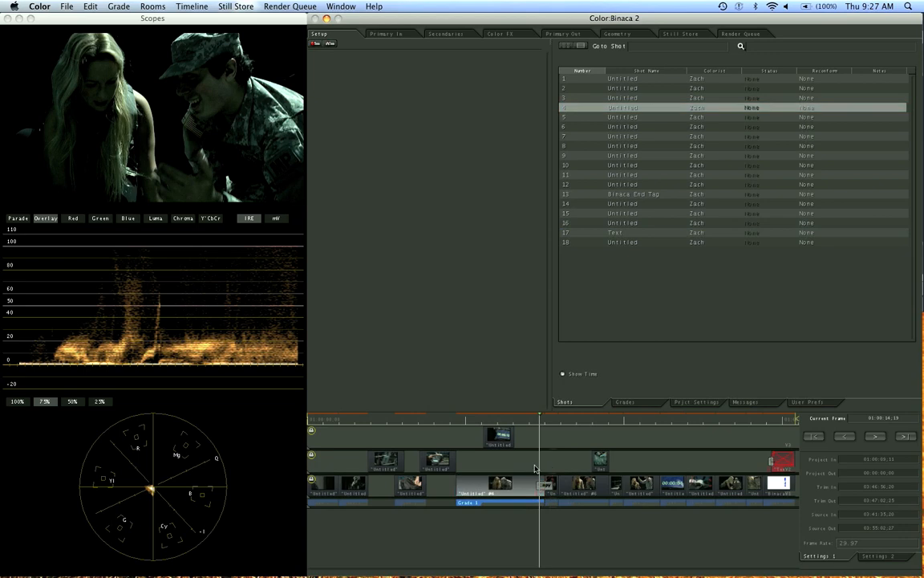
left_click(388, 33)
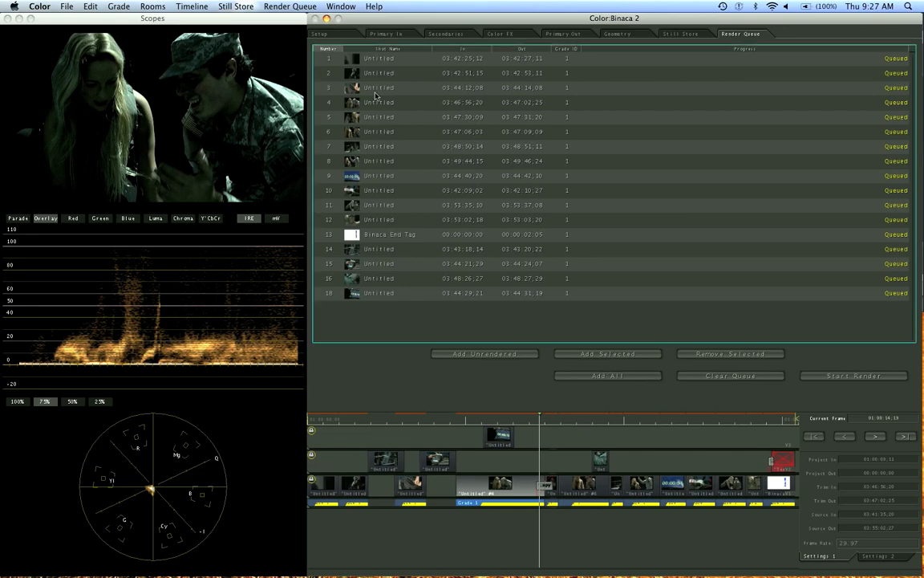
mouse_move(839, 354)
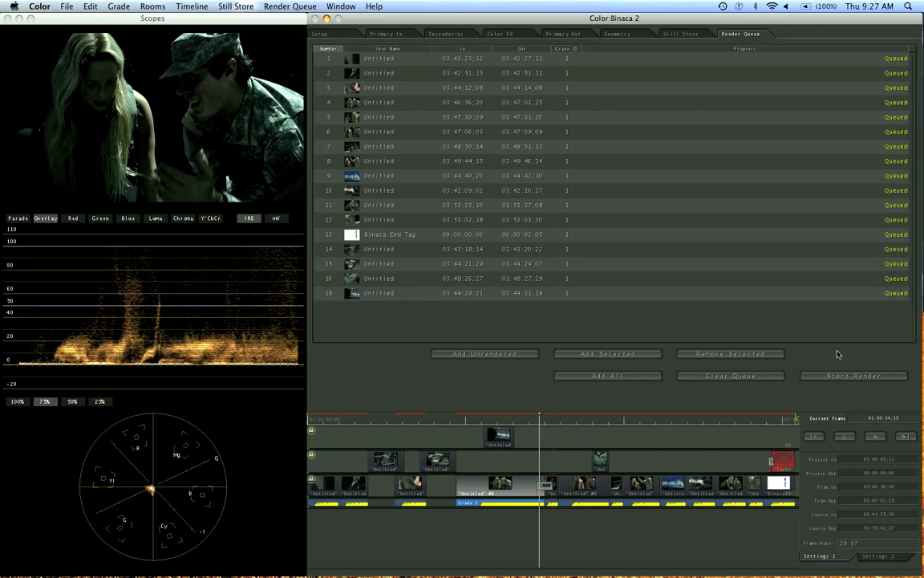
- Start rendering all queued Binaca 2 shots in the Render Queue
left_click(854, 375)
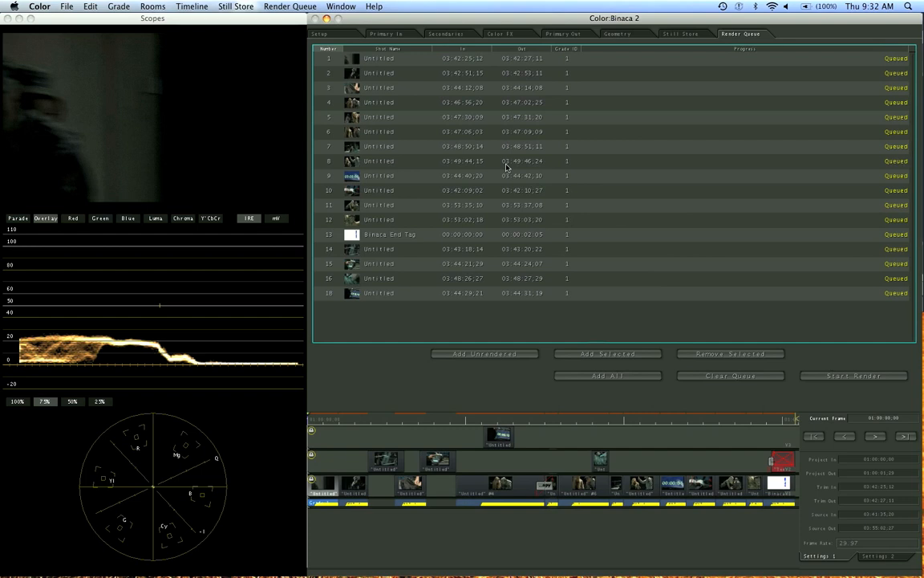
mouse_move(232, 116)
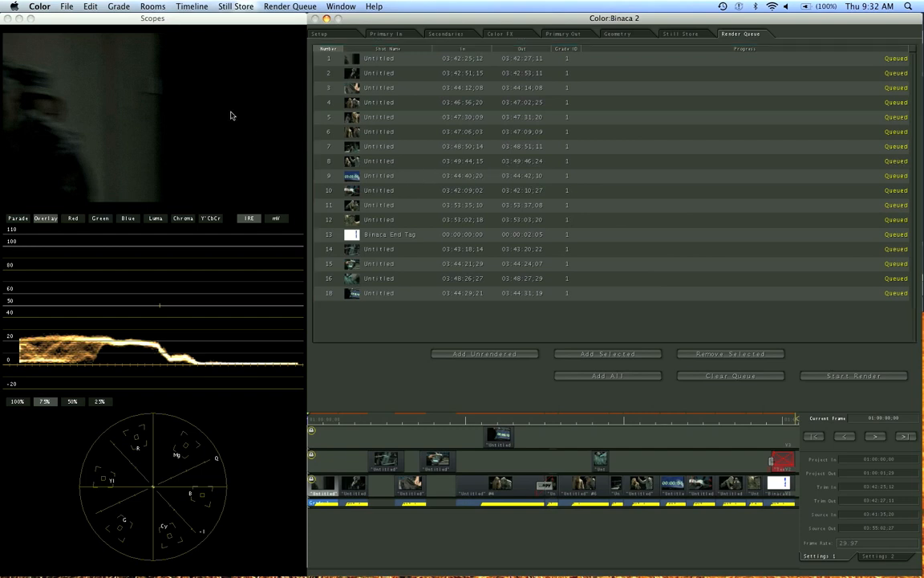
mouse_move(231, 122)
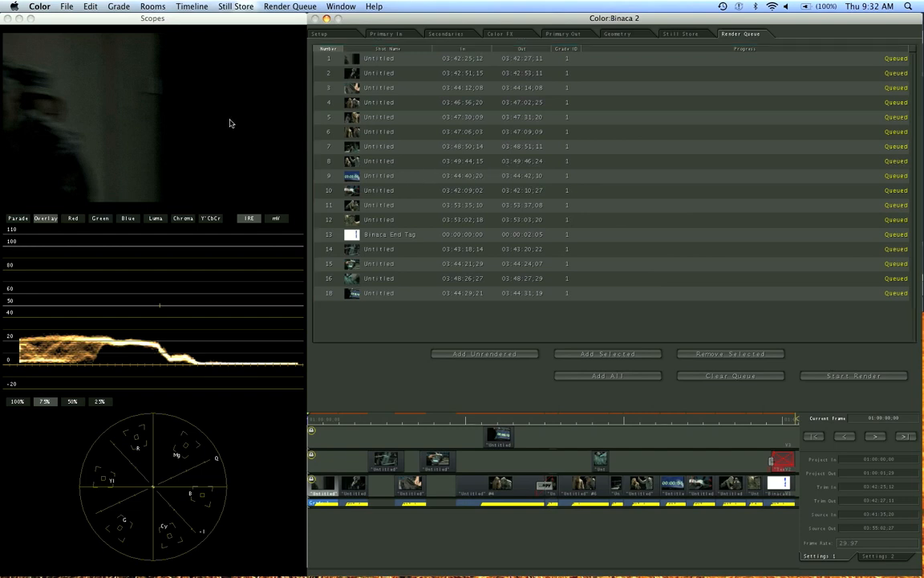
mouse_move(60, 37)
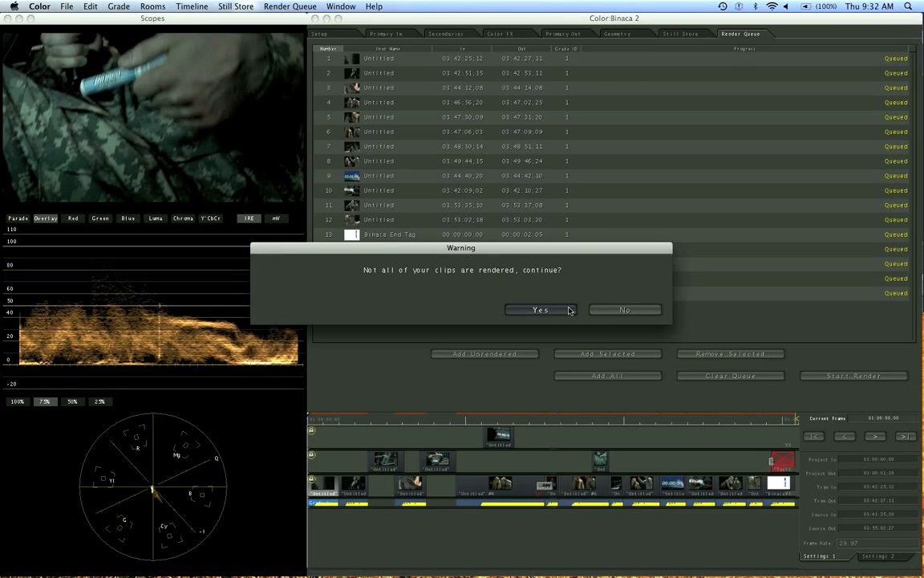
- Accept the unrendered clips warning to return the project to Final Cut Pro
left_click(539, 310)
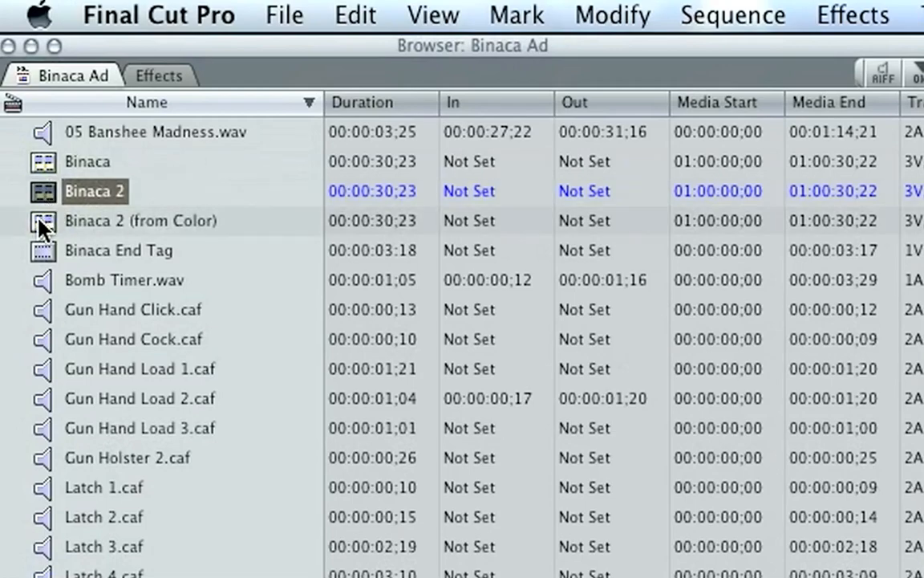
- Open Binaca 2 (from Color) and preview shots near 8, 23 and 18 seconds
left_click(141, 221)
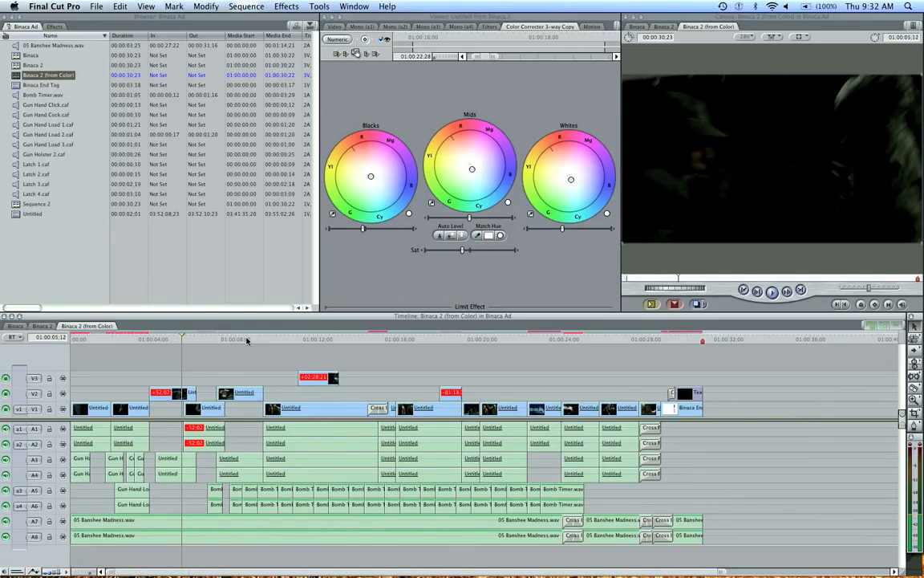
left_click(247, 338)
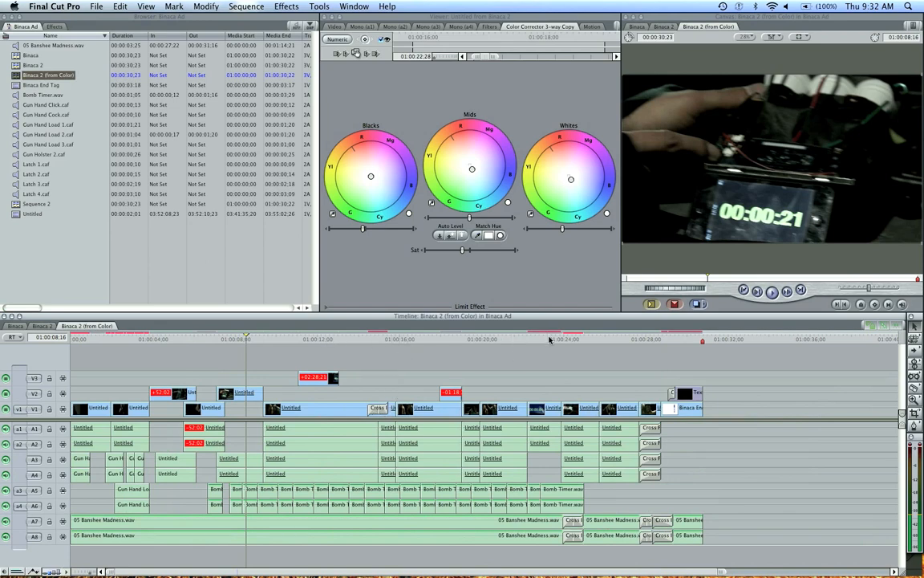
left_click(549, 338)
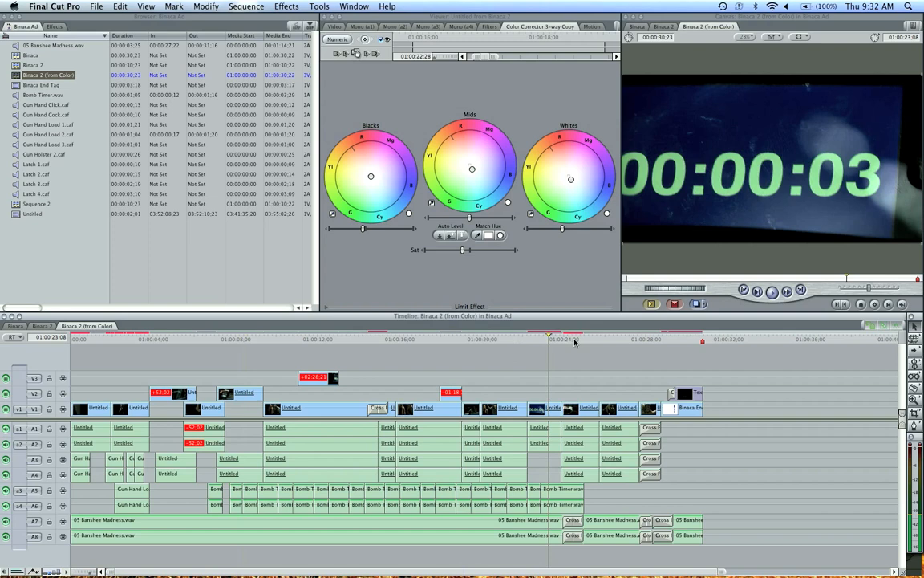
mouse_move(689, 345)
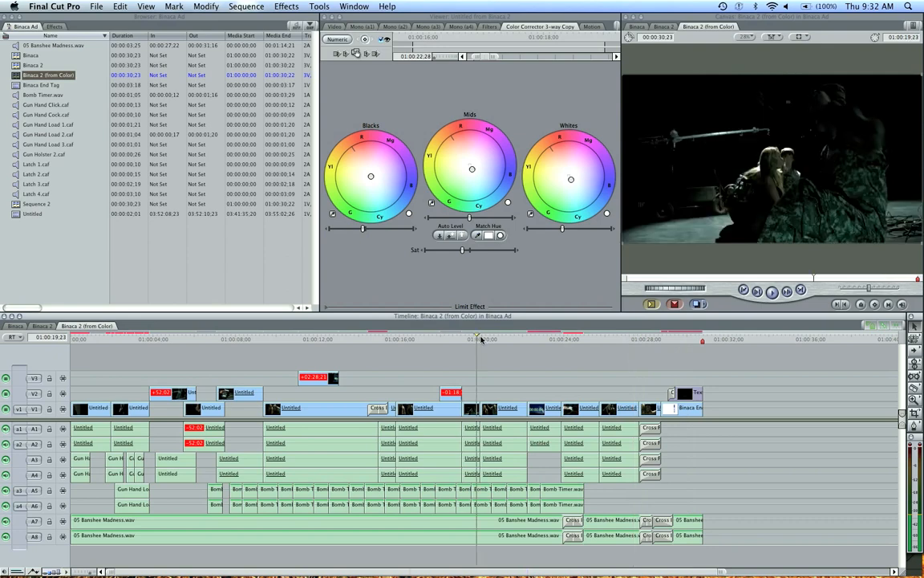
left_click(447, 337)
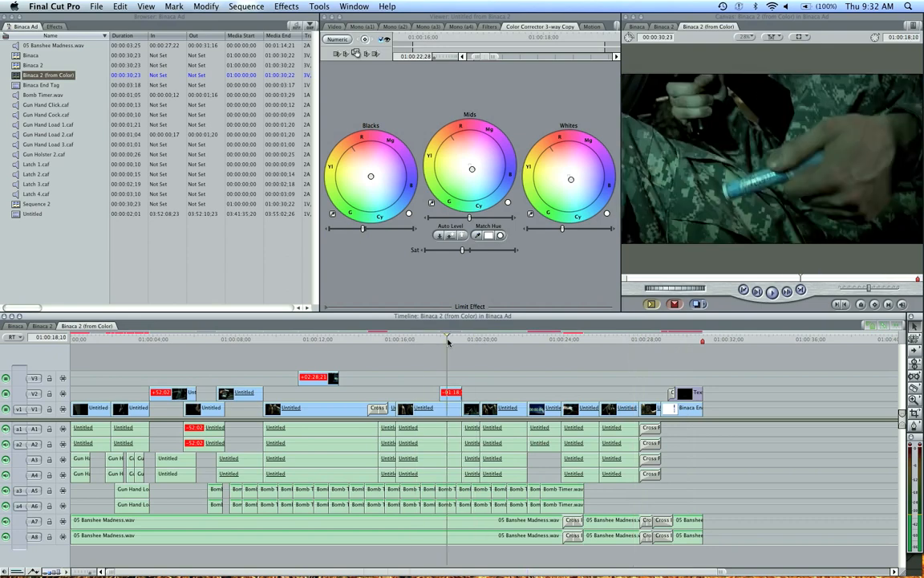